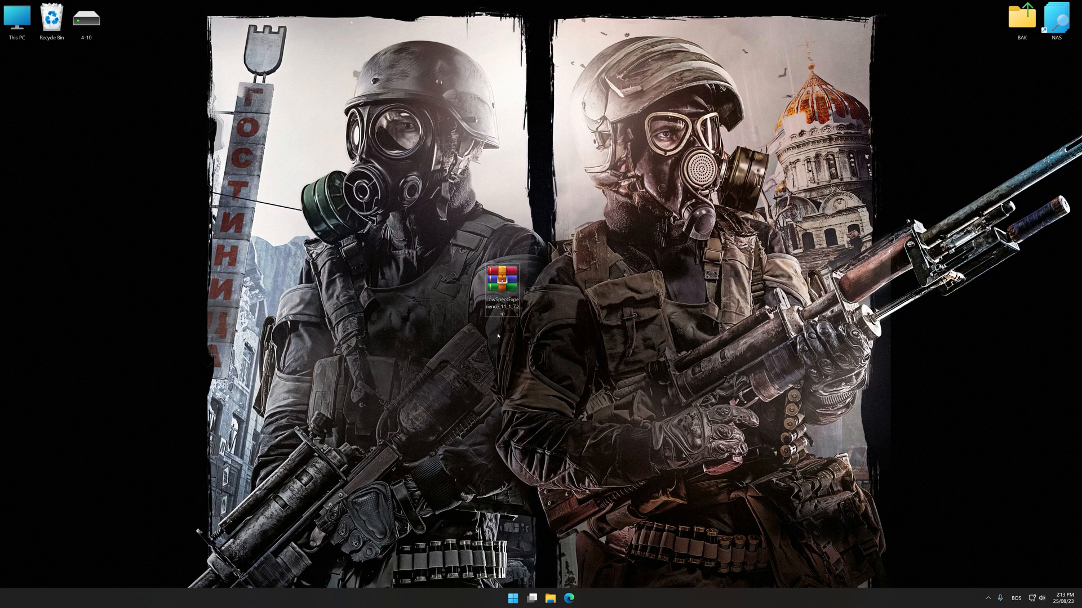
Step: Run the Low Specs Experience installer, keeping both LSE and ResSwitch desktop shortcuts enabled
double_click(499, 287)
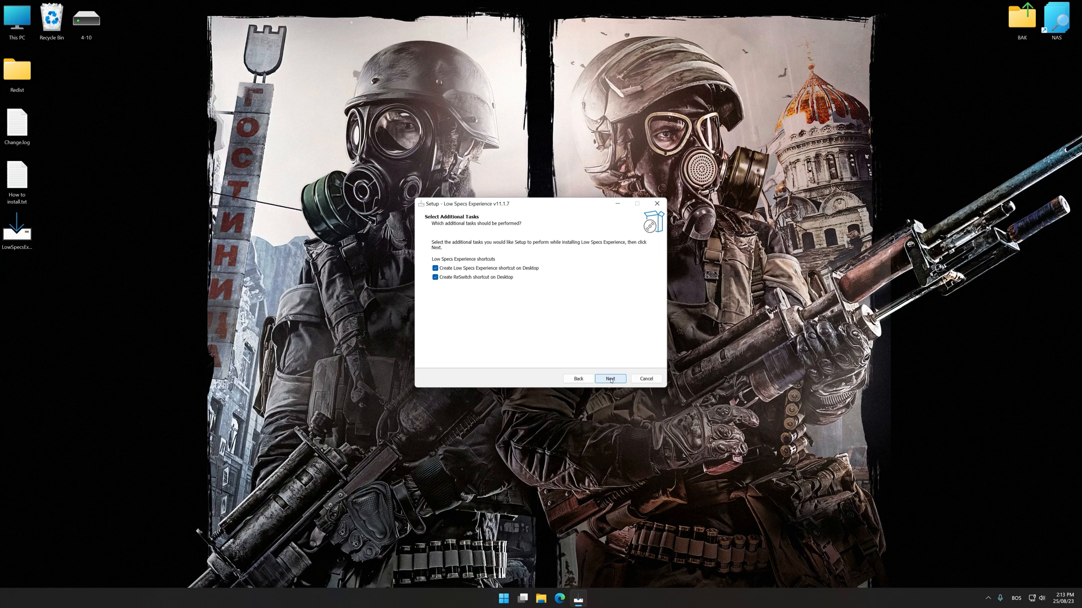
click(611, 379)
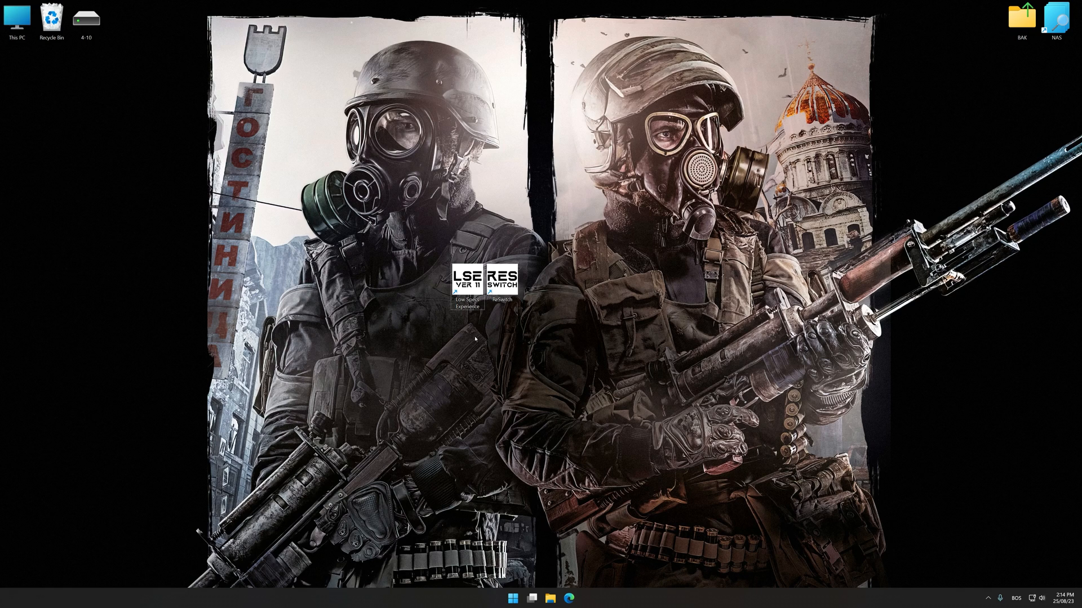
Step: Launch Low Specs Experience from the desktop and open the Optimization Catalog
double_click(470, 287)
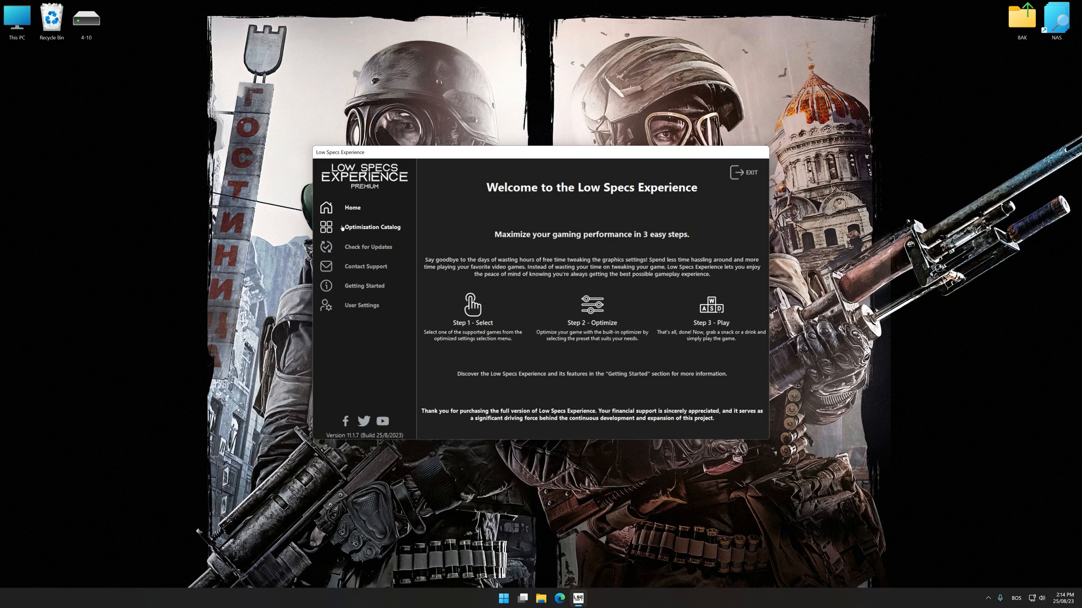
click(372, 227)
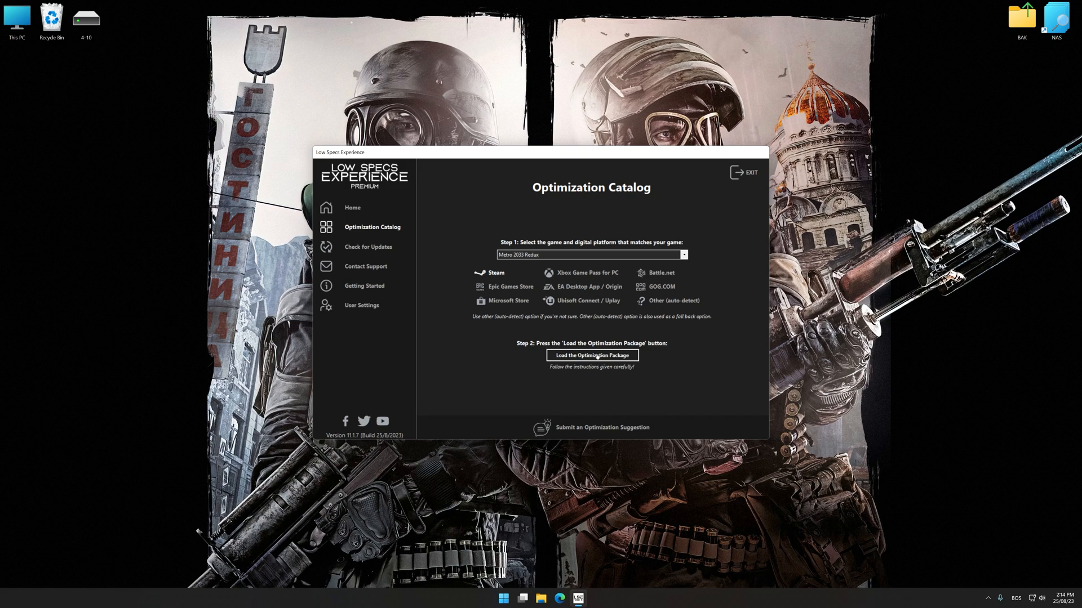
Step: Load the Metro 2033 Redux optimization package and acknowledge the supported-version notice
click(592, 354)
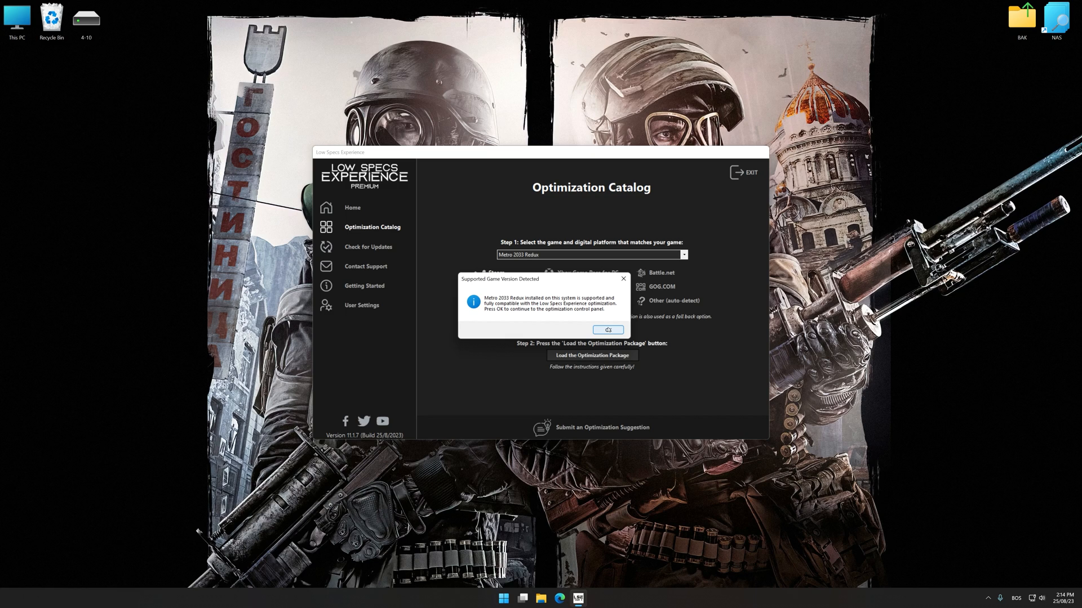
click(608, 329)
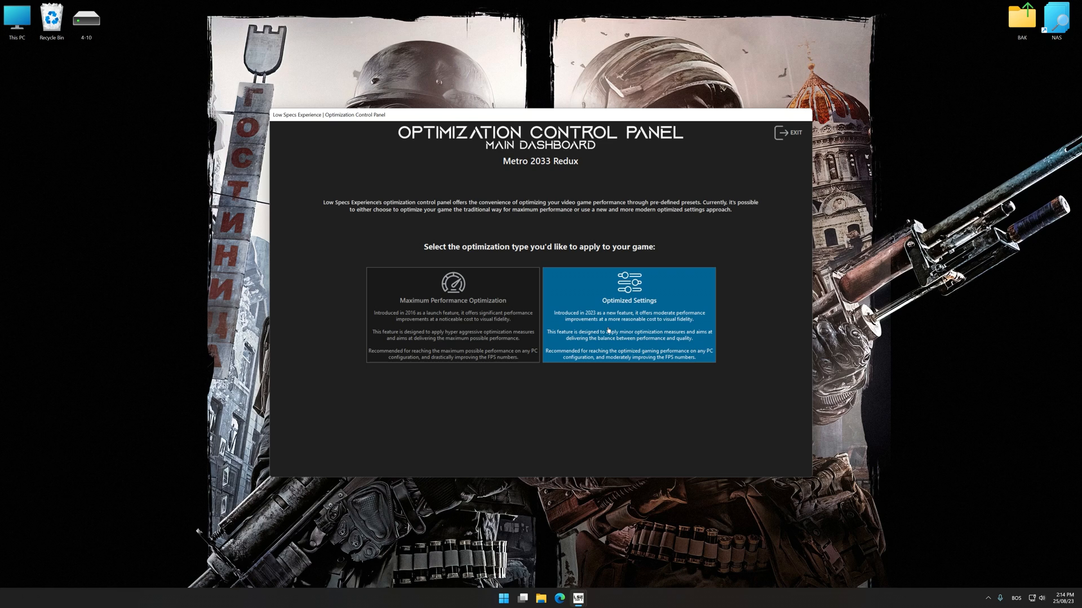
mouse_move(596, 380)
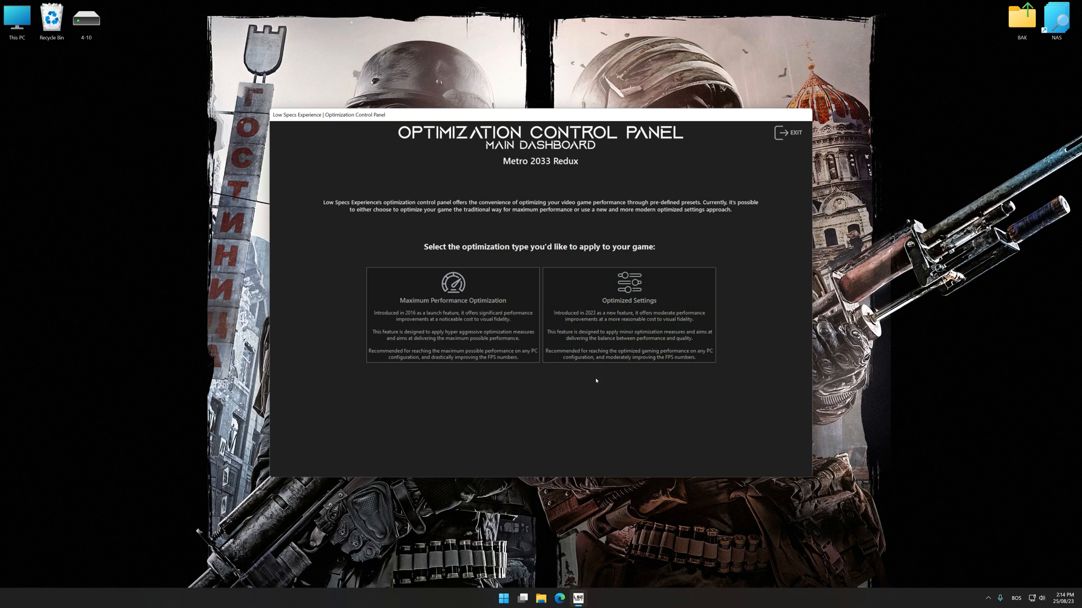
Step: Execute the Balanced Optimized Settings preset for Metro 2033 Redux at 3840×2160
click(629, 316)
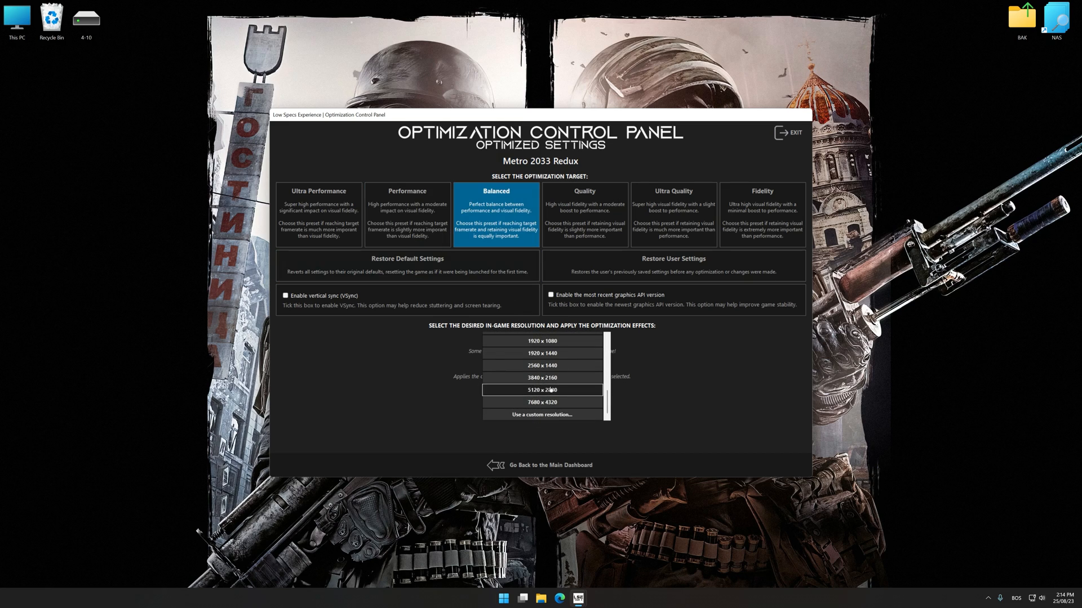
click(542, 377)
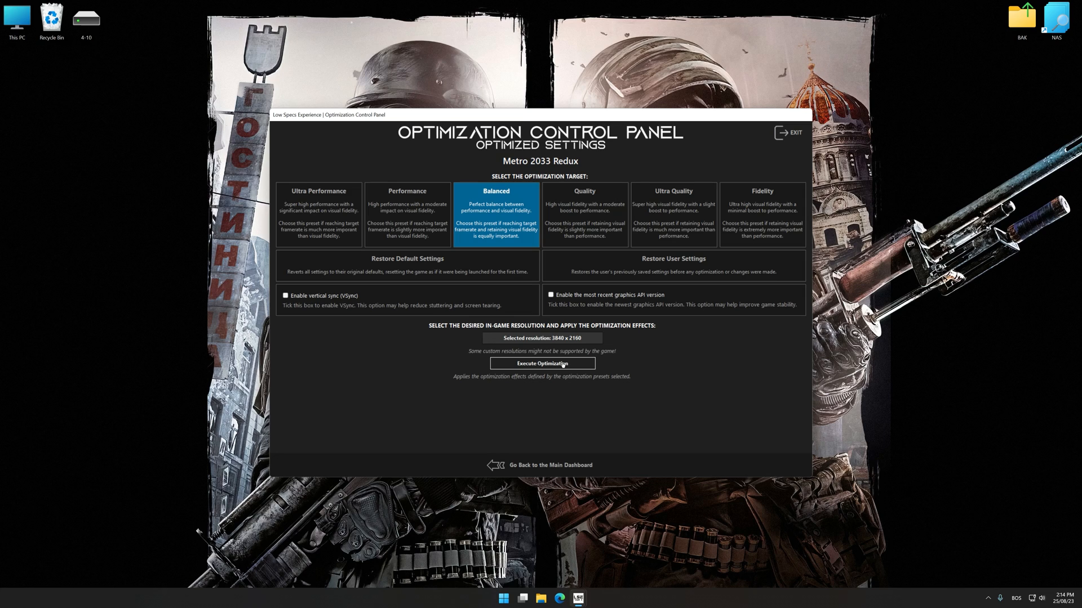
click(543, 364)
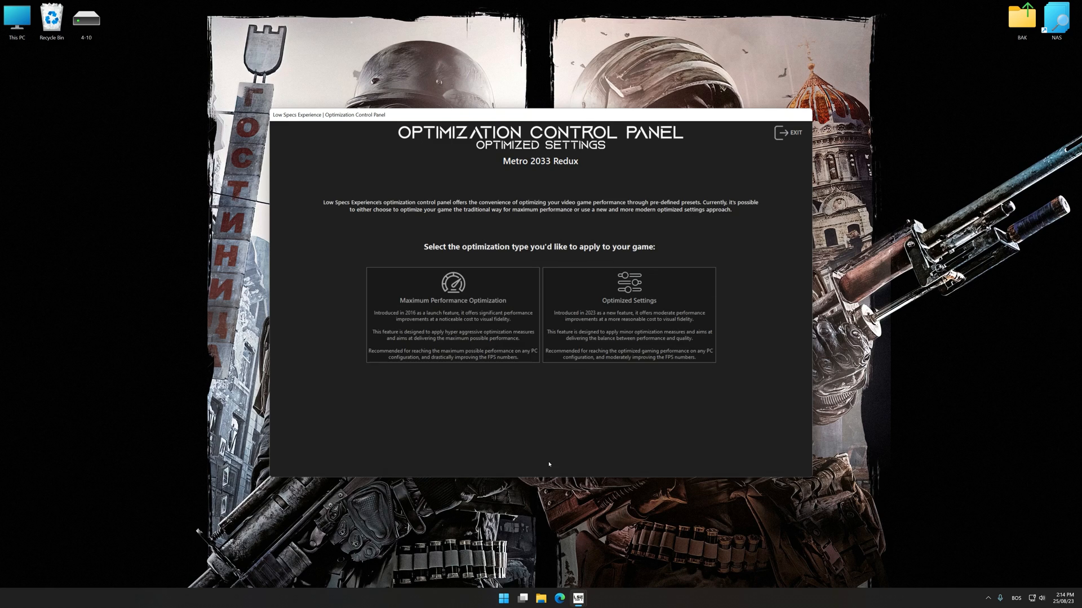
Step: Restore Metro 2033 Redux's backed-up user settings from Optimized Settings and confirm
click(628, 313)
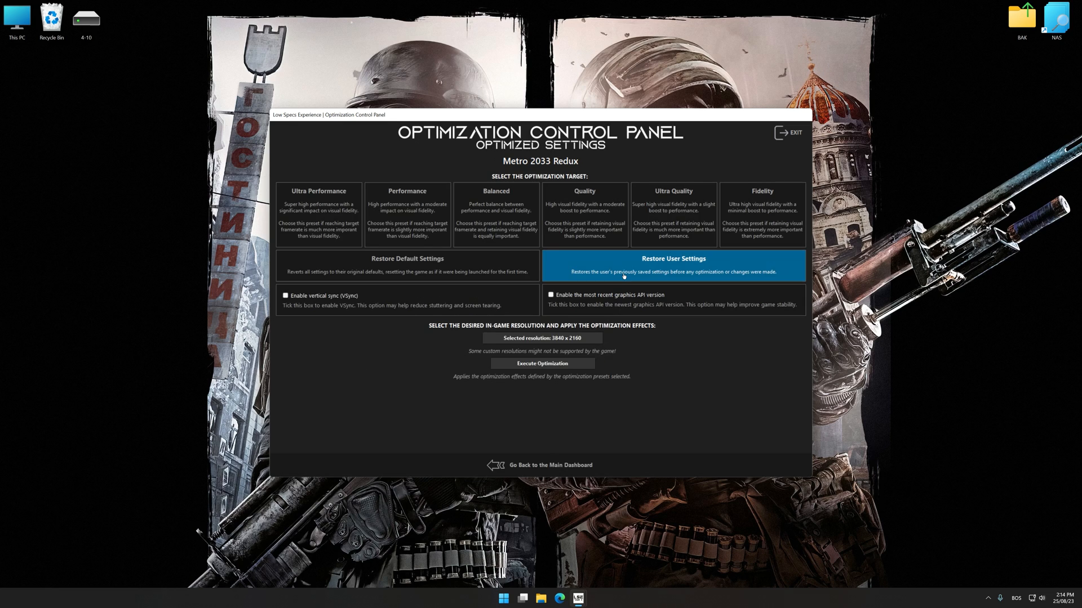
click(673, 266)
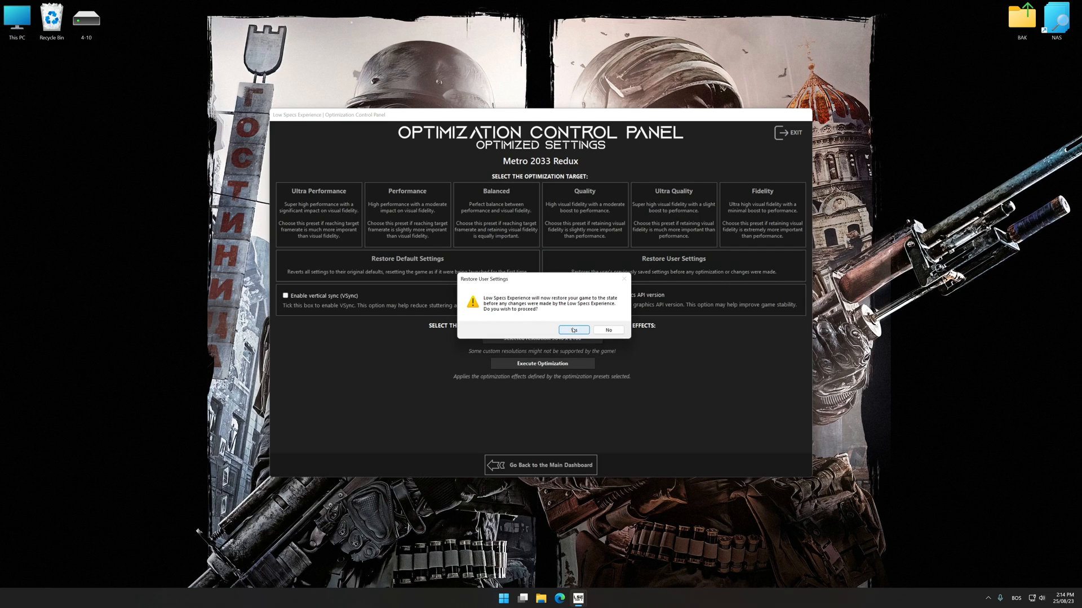
click(573, 330)
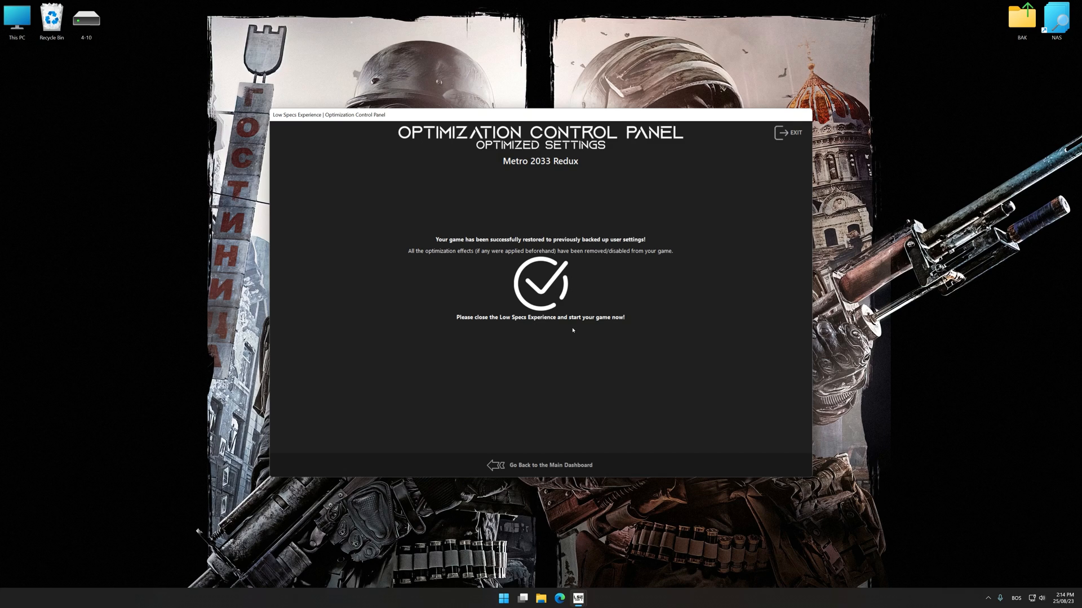